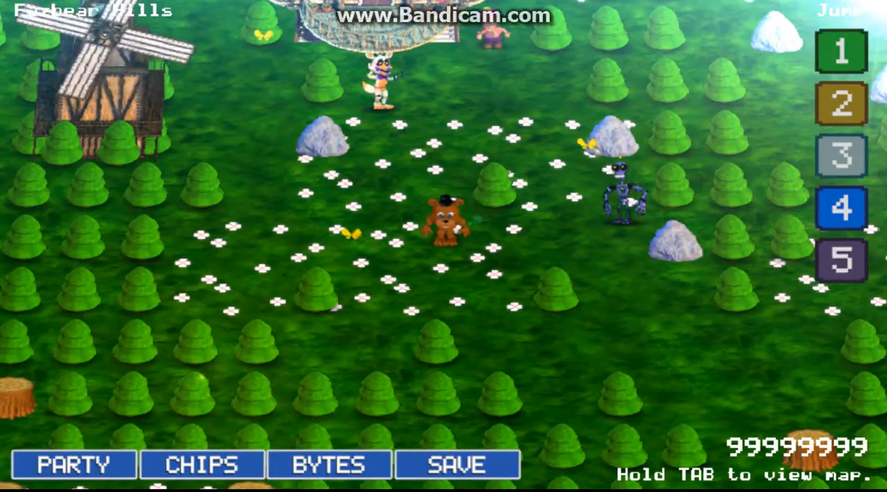
View the party characters on the PARTY screen and return with DONE.
{"action": "left_click", "coordinate": [72, 463]}
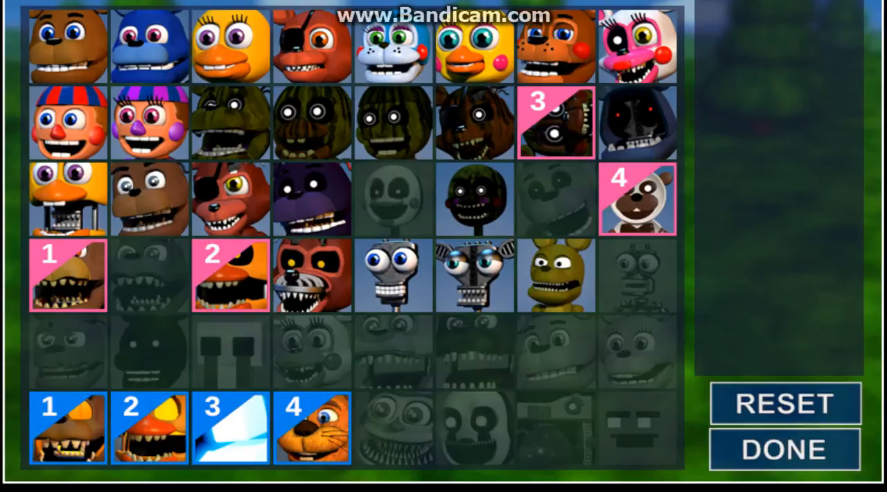
{"action": "left_click", "coordinate": [785, 450]}
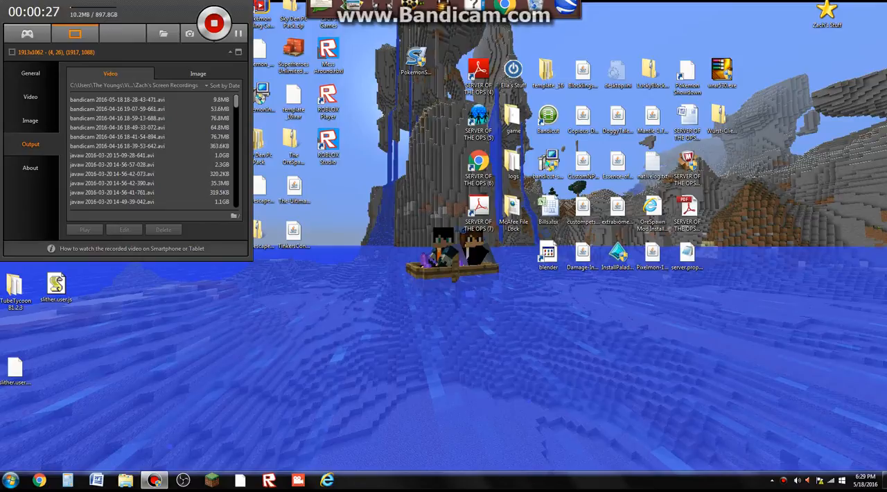
Search '%a' from the Start menu to reach the AppData Roaming folder.
{"action": "left_click", "coordinate": [11, 480]}
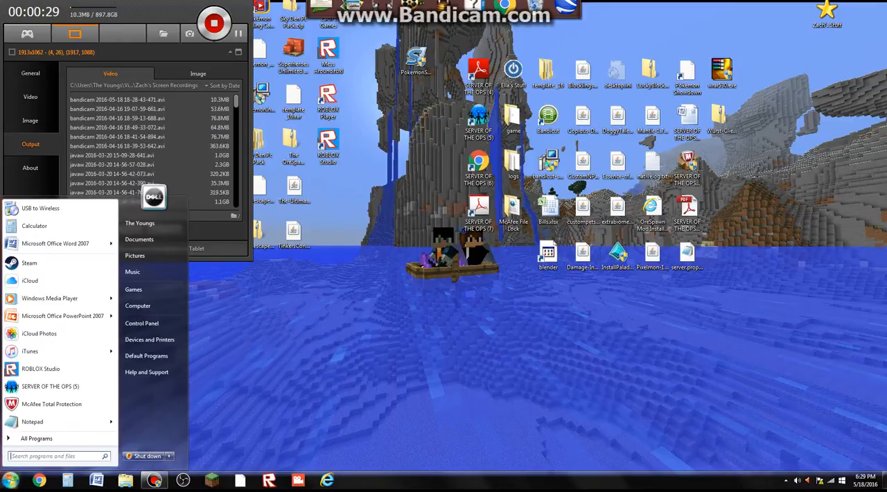
{"action": "type", "text": "%a"}
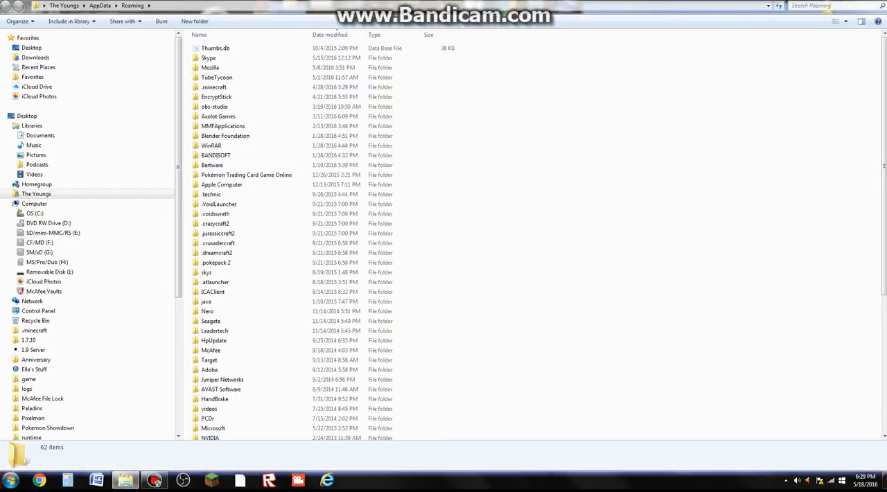
Search 'mmf' in Roaming and open the MMFApplications folder.
{"action": "type", "text": "mmf"}
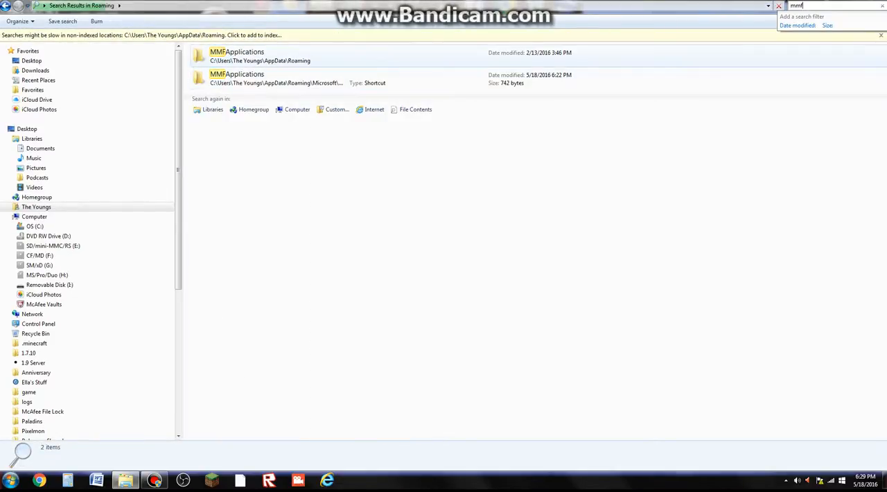
{"action": "double_click", "coordinate": [244, 51]}
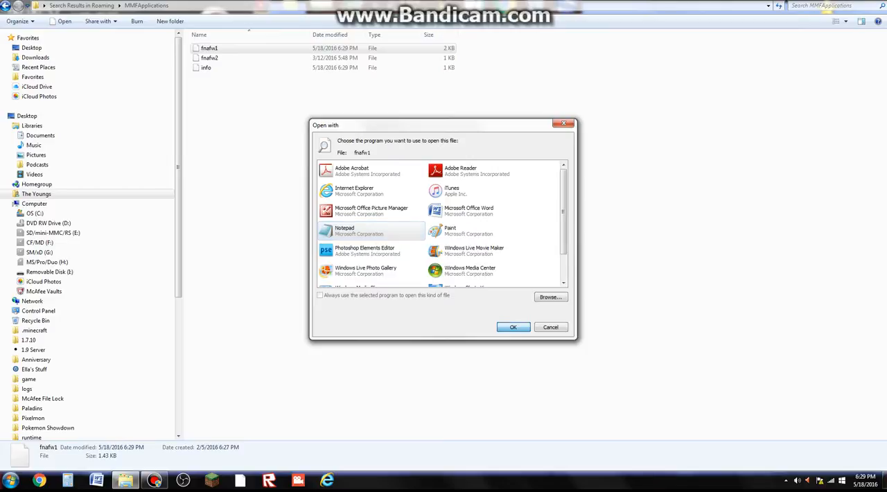
Choose Notepad in the Open with dialog to open fnafw1.
{"action": "left_click", "coordinate": [513, 327]}
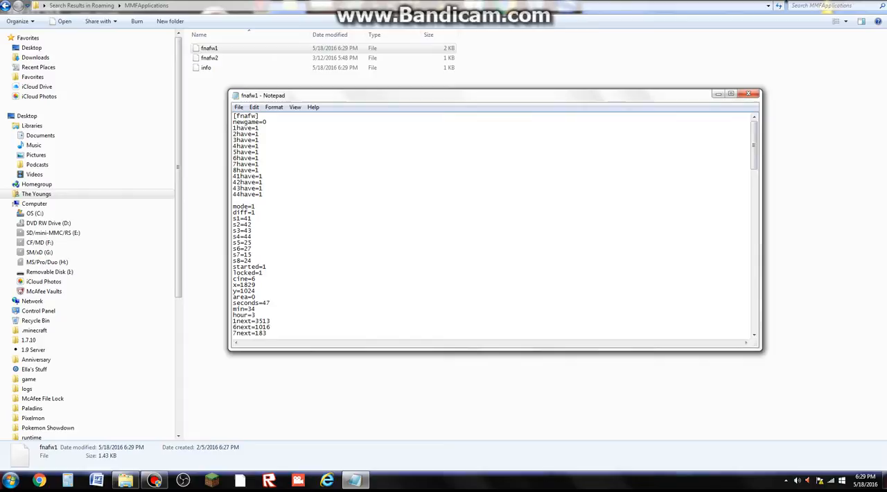
Add new lines 45have=1 through 48have=1 after the 44have=1 line.
{"action": "type", "text": "45have=1"}
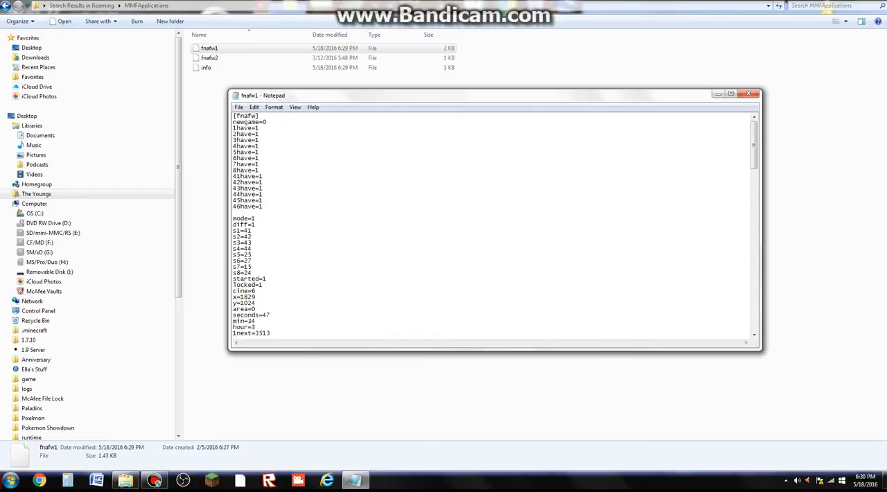
{"action": "type", "text": "47have=1"}
{"action": "type", "text": "48"}
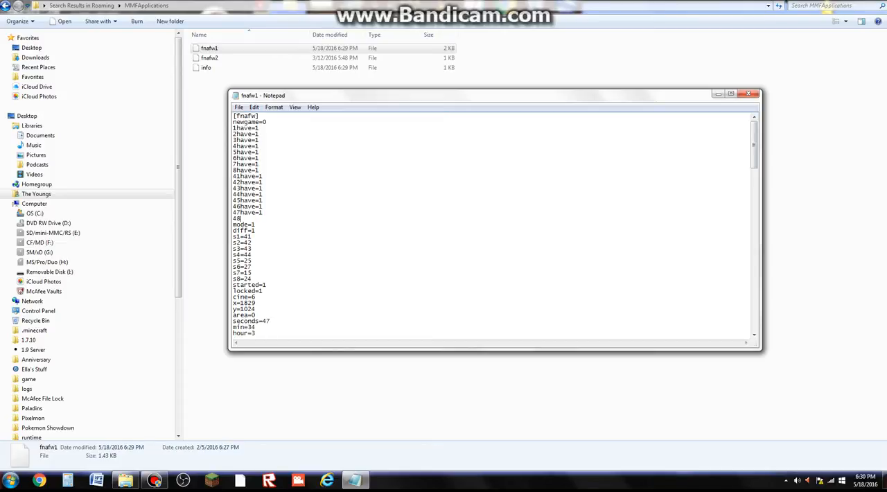
{"action": "type", "text": "have=1"}
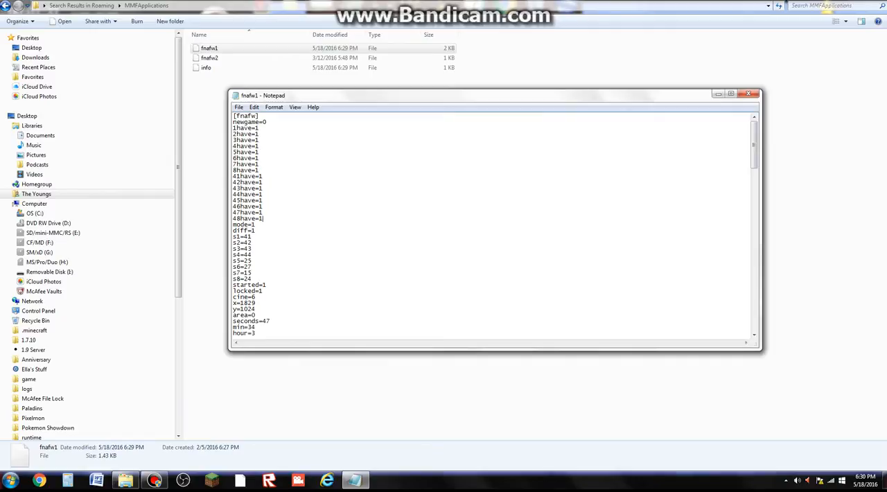
{"action": "scroll", "scroll_direction": "down", "scroll_amount": 3}
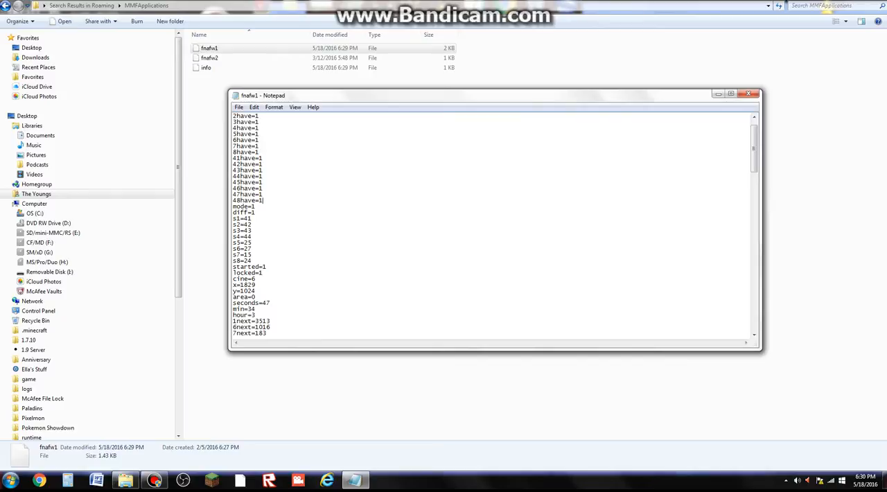
{"action": "scroll", "scroll_direction": "down", "scroll_amount": 3}
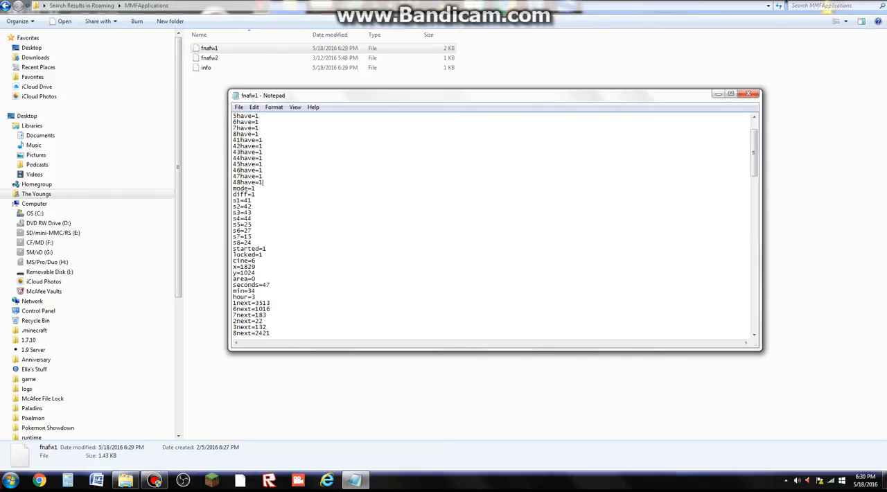
{"action": "scroll", "scroll_direction": "down", "scroll_amount": 3}
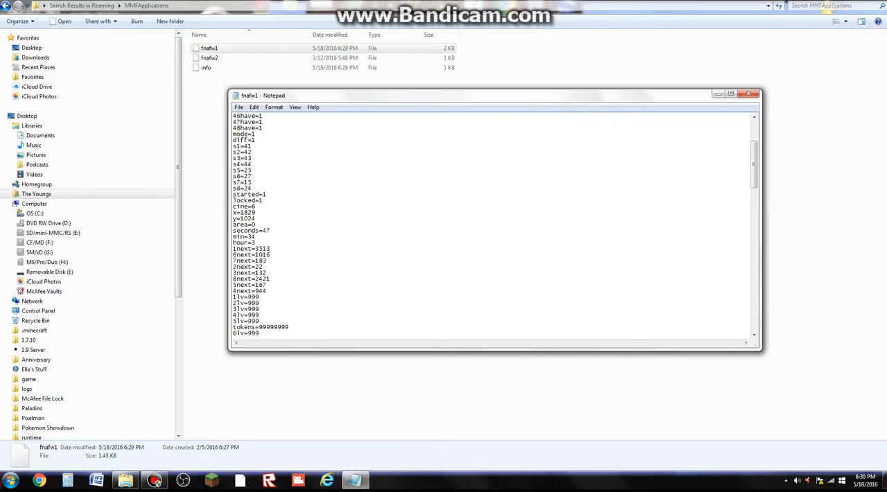
{"action": "scroll", "scroll_direction": "down", "scroll_amount": 3}
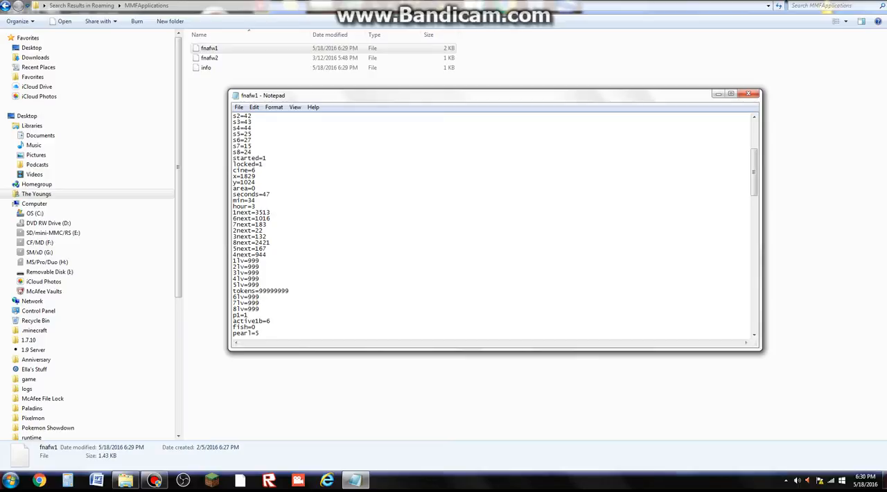
{"action": "scroll", "scroll_direction": "down", "scroll_amount": 3}
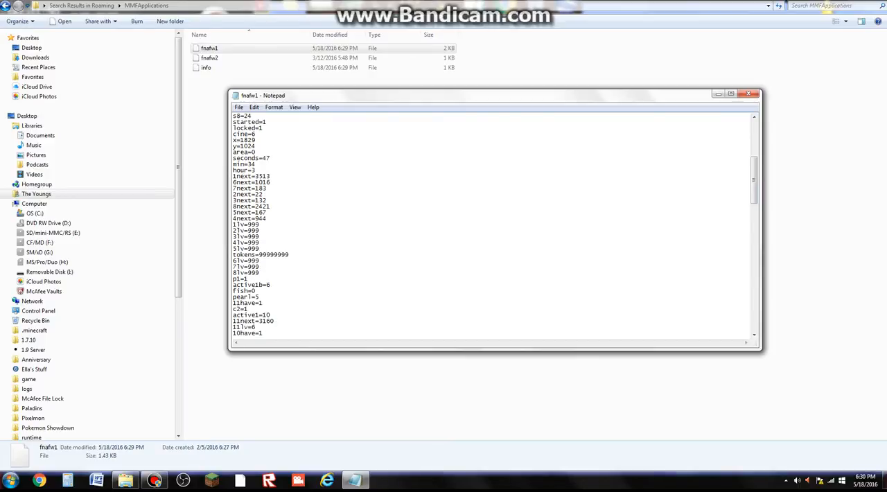
{"action": "scroll", "scroll_direction": "down", "scroll_amount": 3}
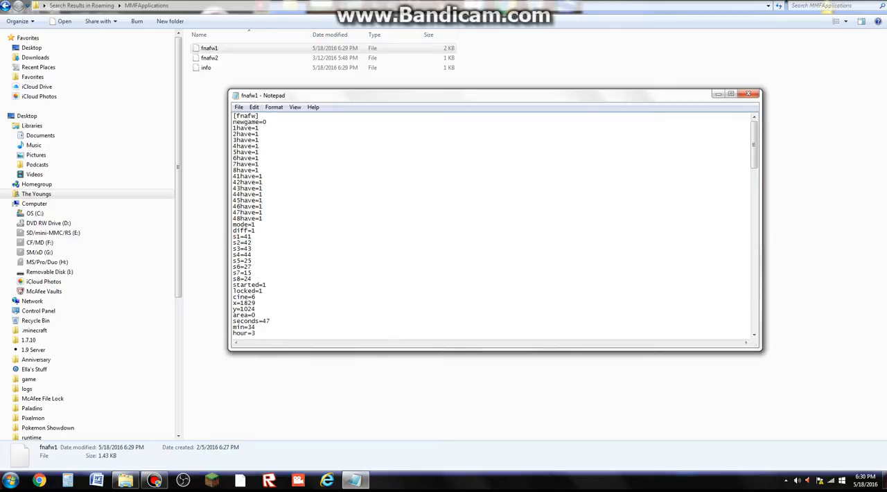
{"action": "scroll", "scroll_direction": "down", "scroll_amount": 3}
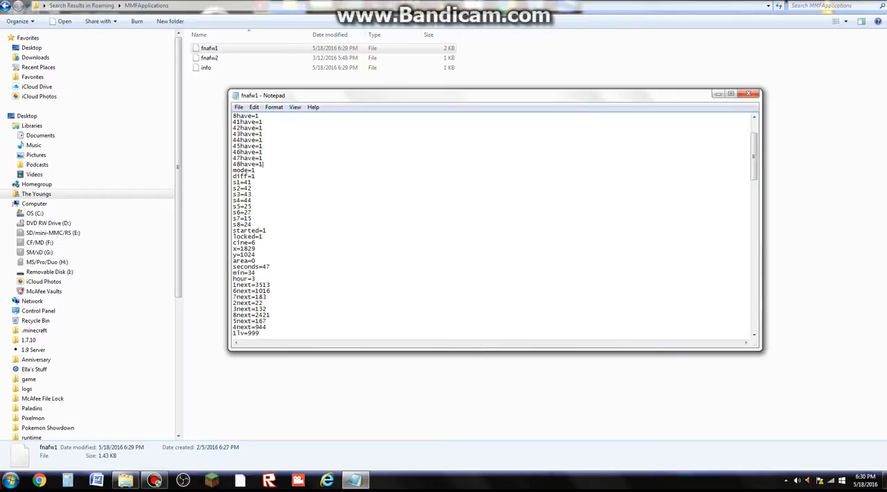
{"action": "scroll", "scroll_direction": "down", "scroll_amount": 3}
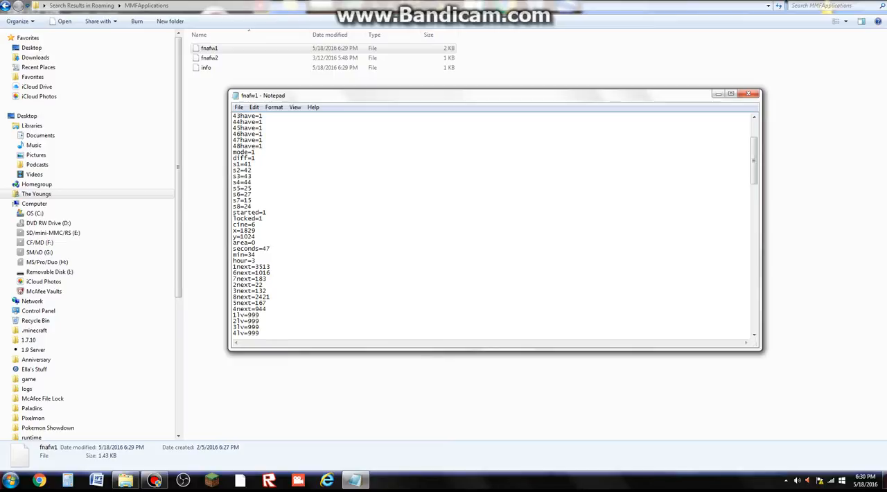
{"action": "left_click", "coordinate": [265, 147]}
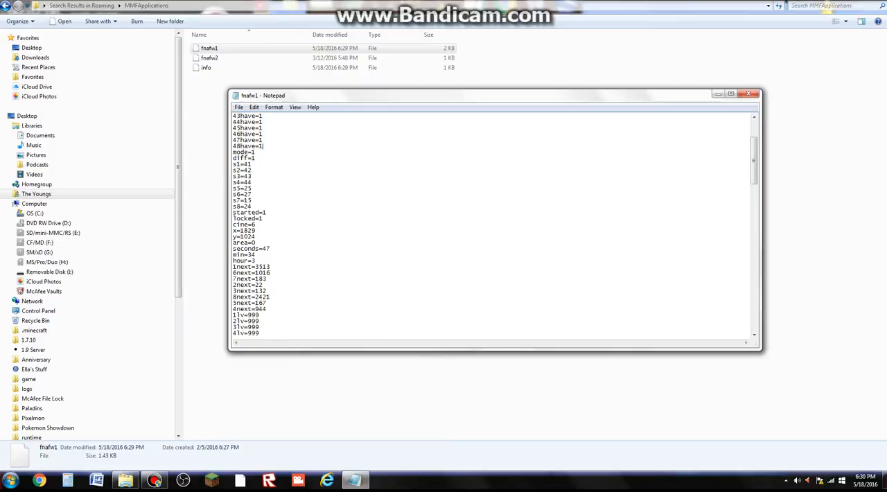